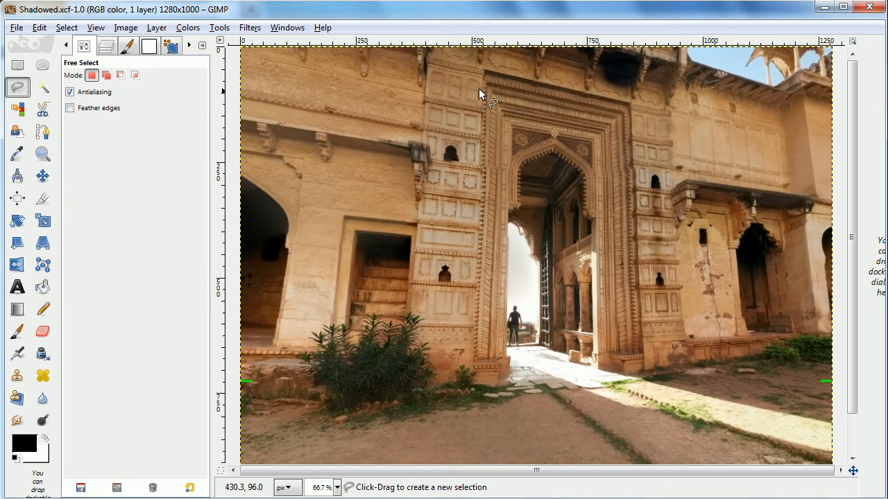
mouse_move(485, 77)
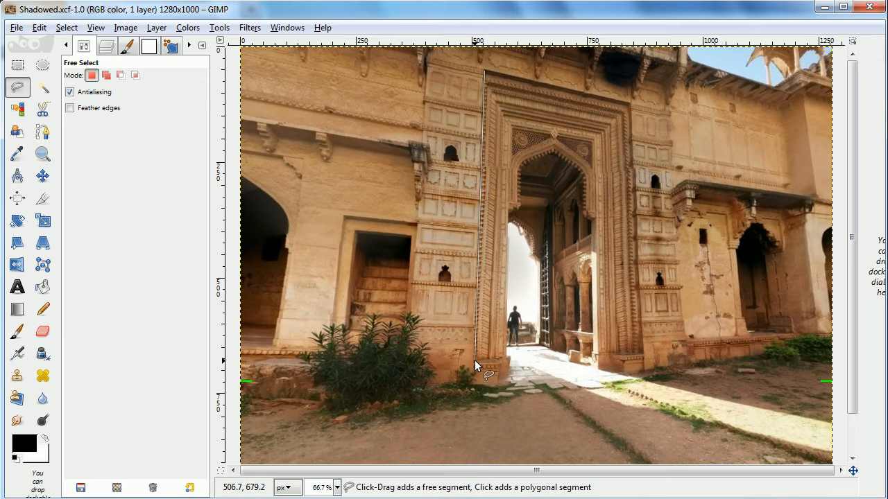
Trace points around the carved gateway and sunlit ground strip and commit the freehand selection
click(599, 391)
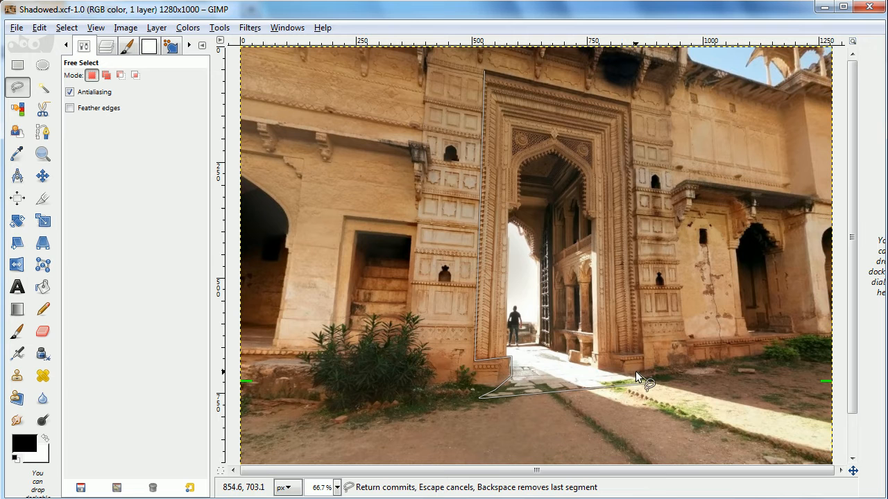
click(637, 358)
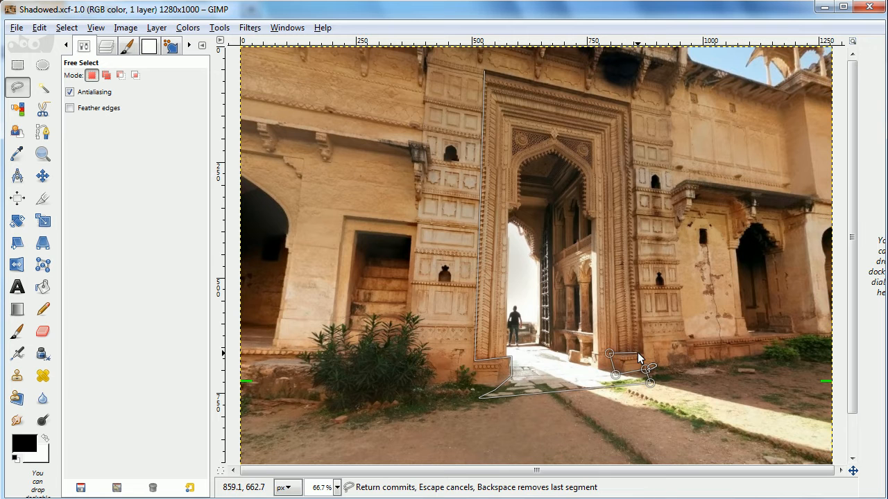
click(631, 108)
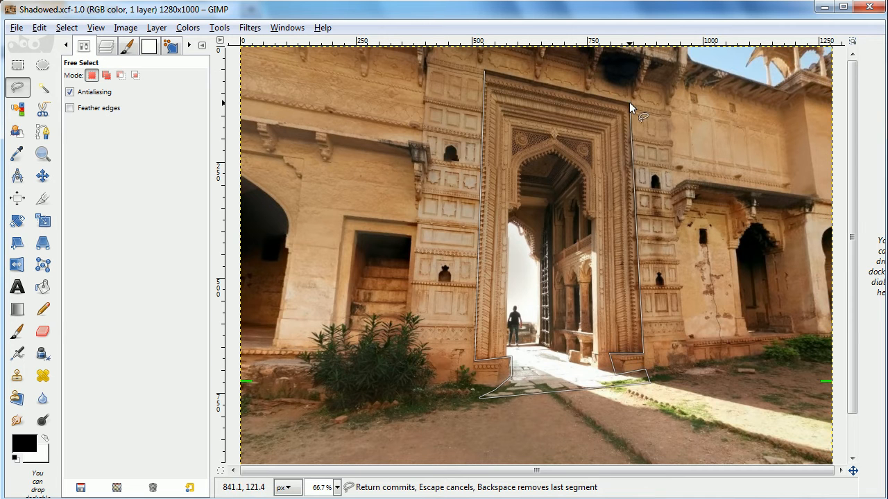
key(Return)
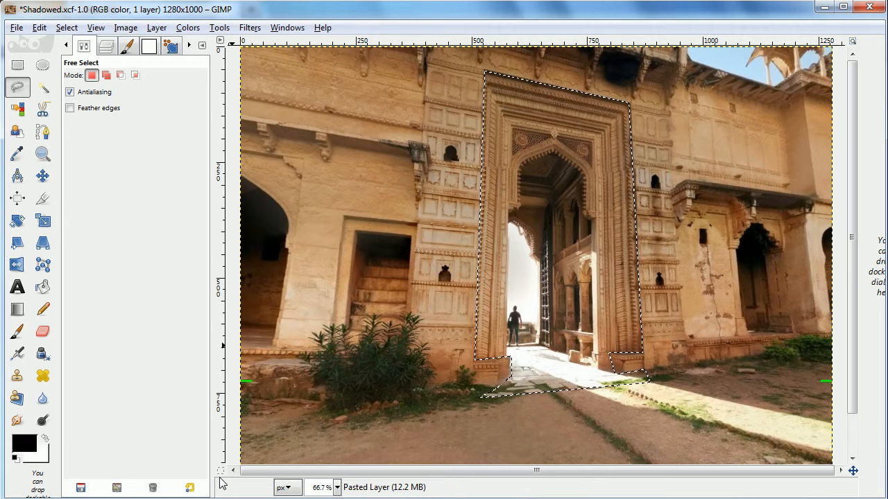
mouse_move(220, 475)
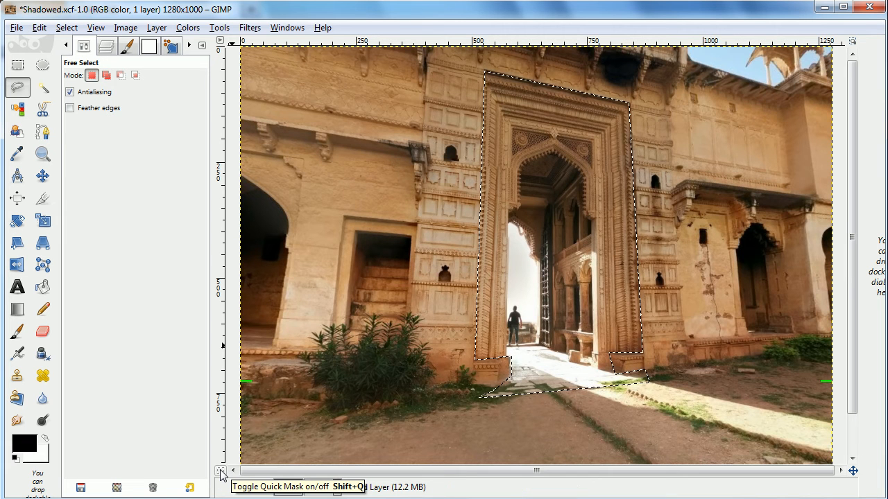
Show the selection as a red Quick Mask and paint over the ground edge at the doorway's base
click(221, 472)
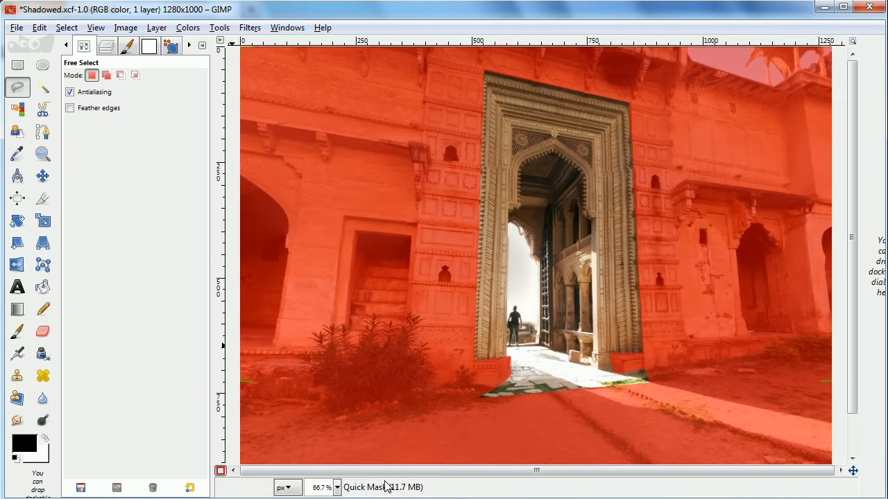
mouse_move(366, 292)
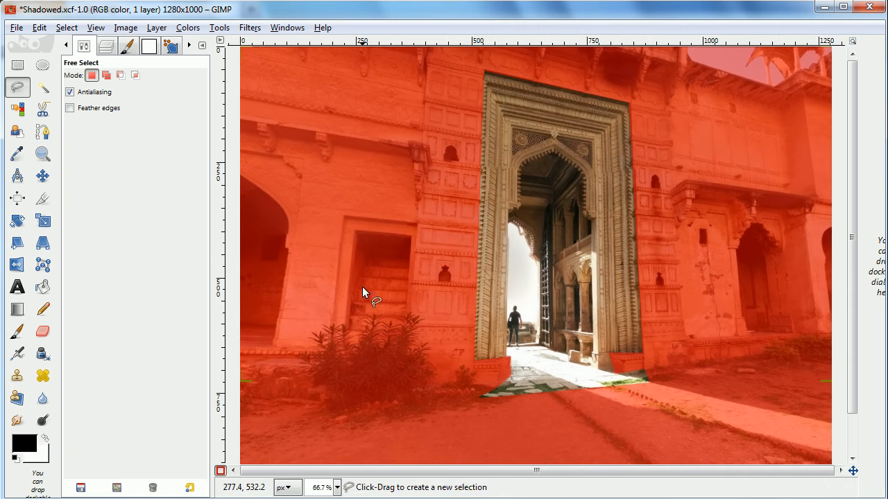
click(42, 153)
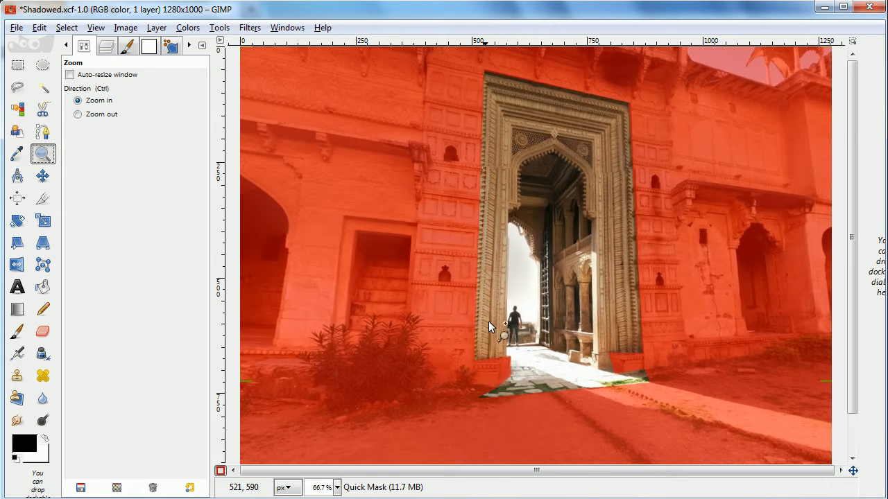
click(489, 327)
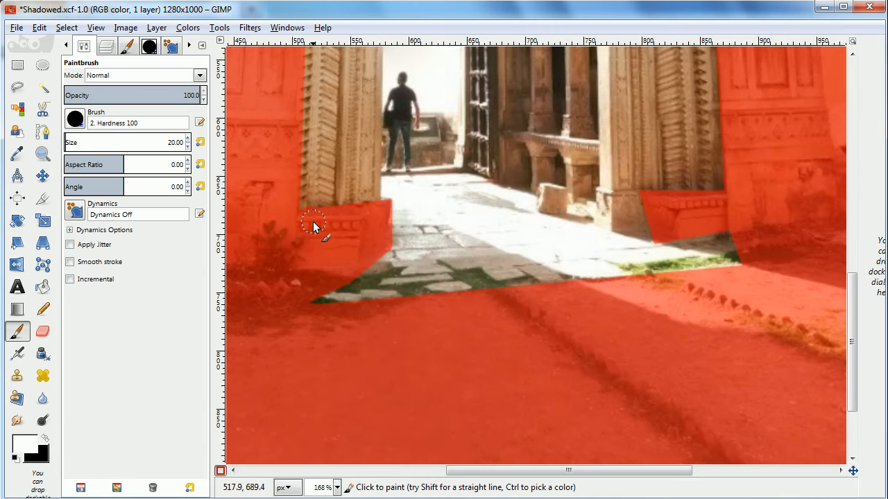
mouse_move(308, 269)
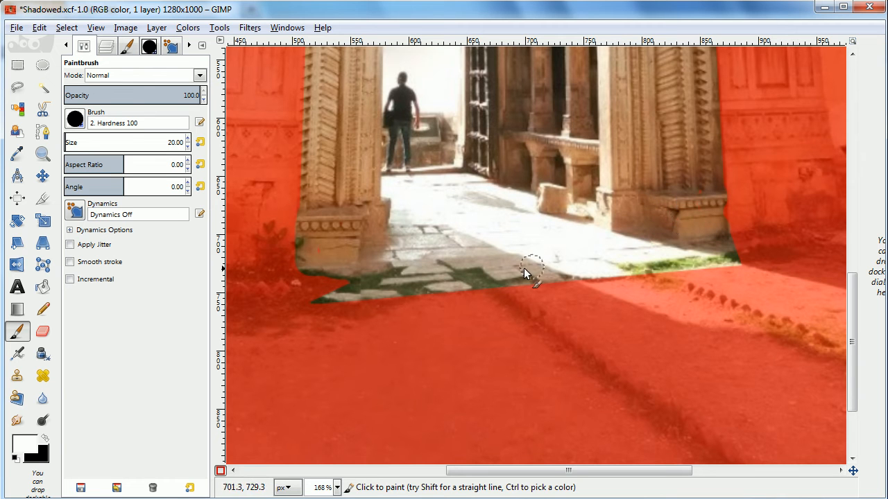
mouse_move(474, 325)
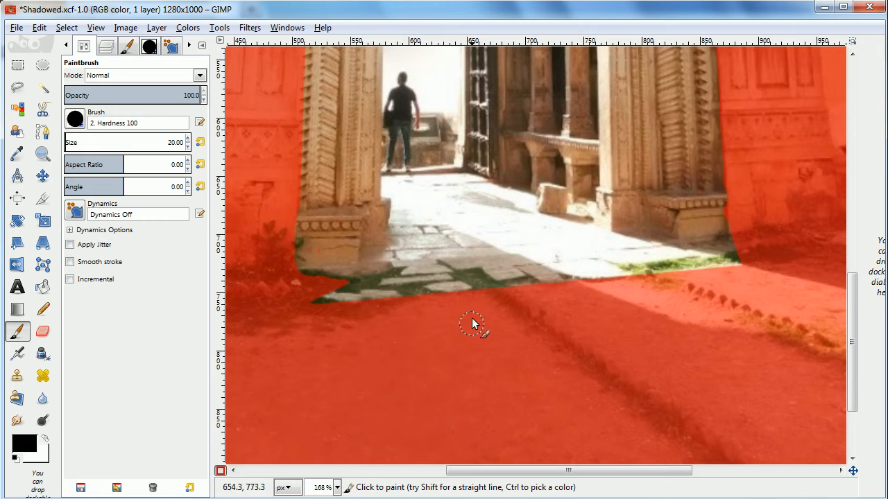
click(479, 277)
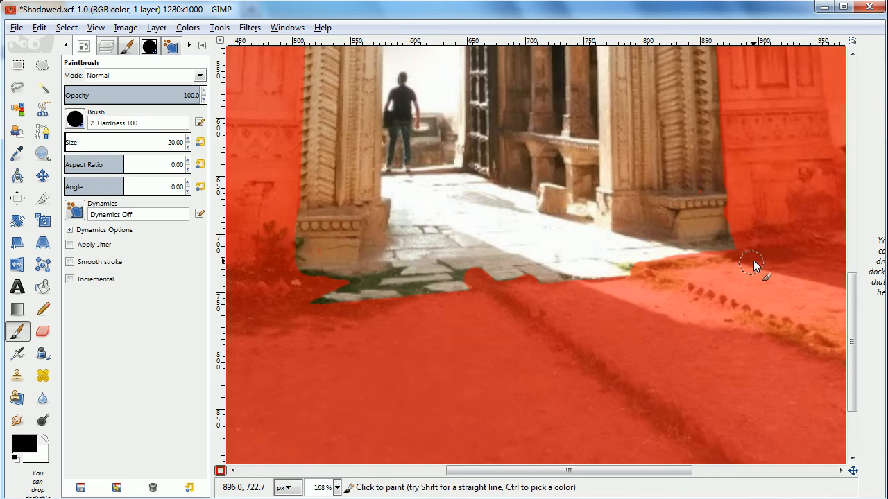
mouse_move(347, 283)
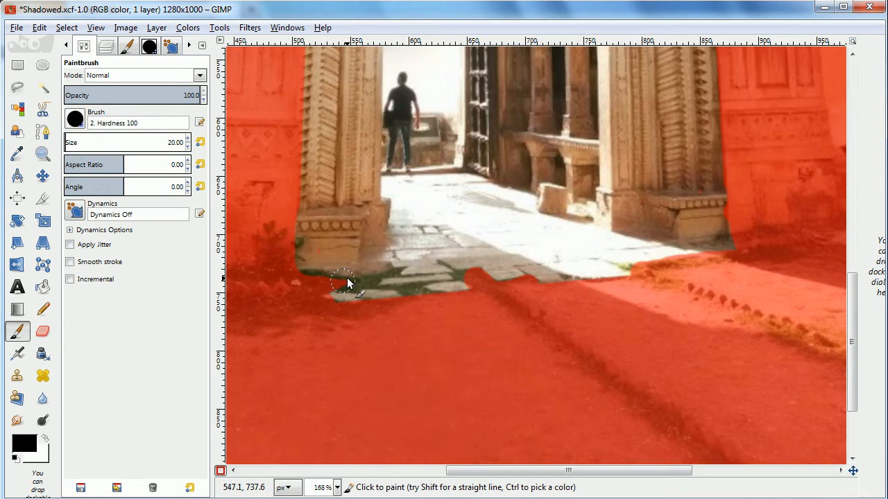
mouse_move(375, 283)
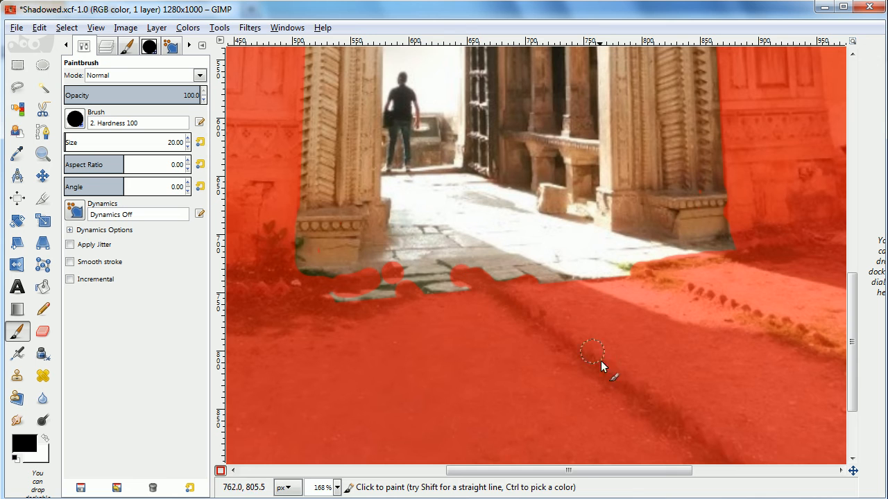
mouse_move(605, 364)
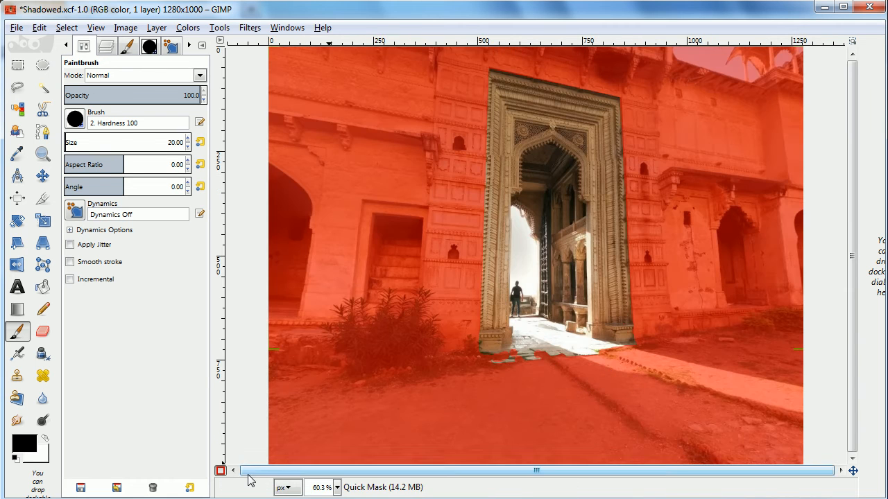
Turn the mask back into a selection and bring up the Filters > Artistic list
click(221, 470)
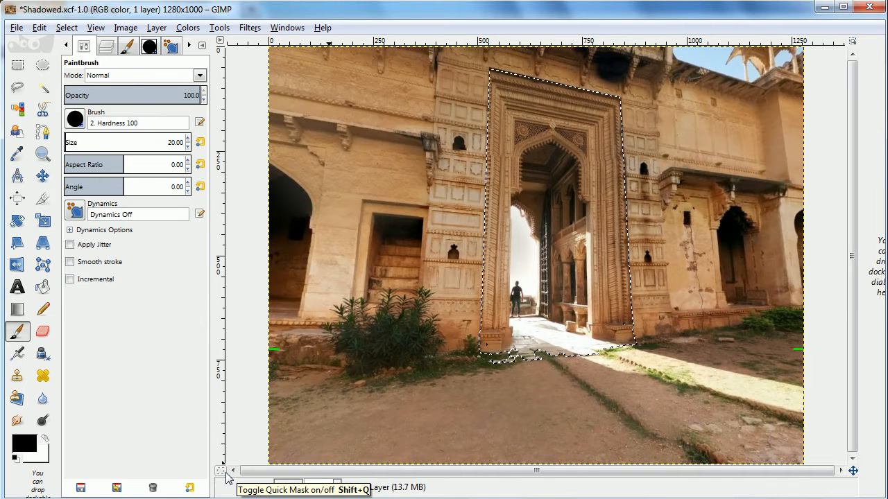
mouse_move(375, 374)
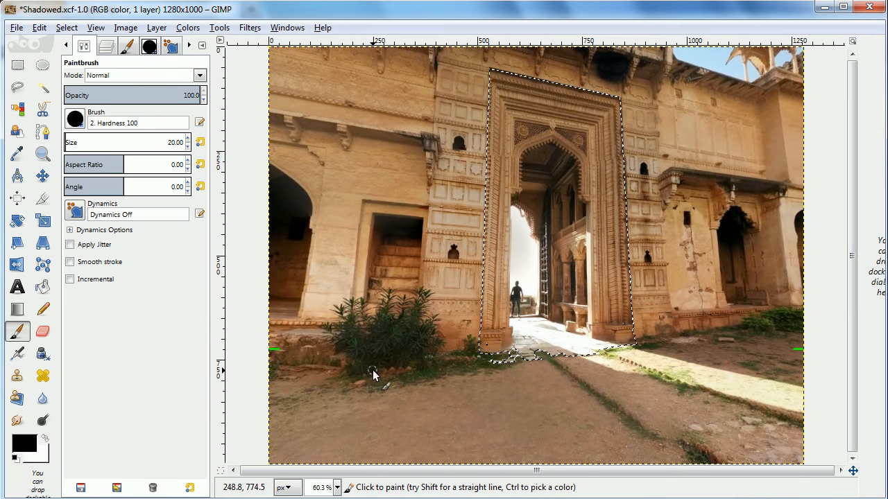
click(67, 28)
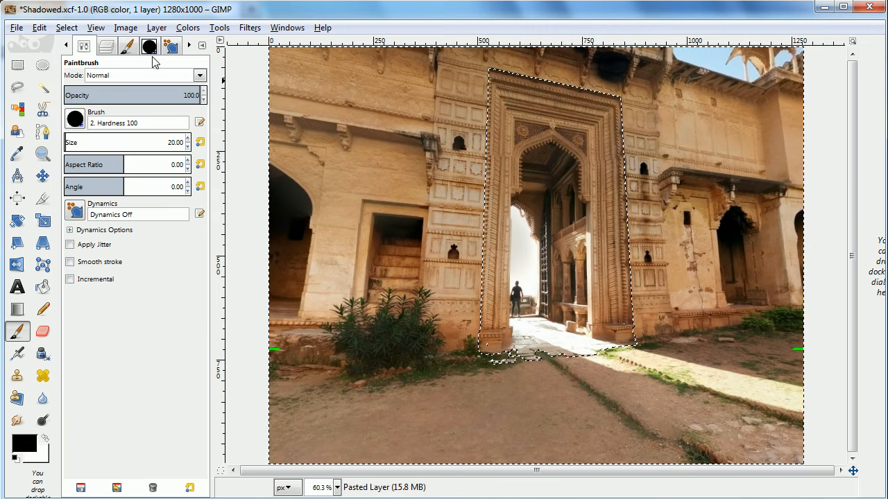
click(249, 27)
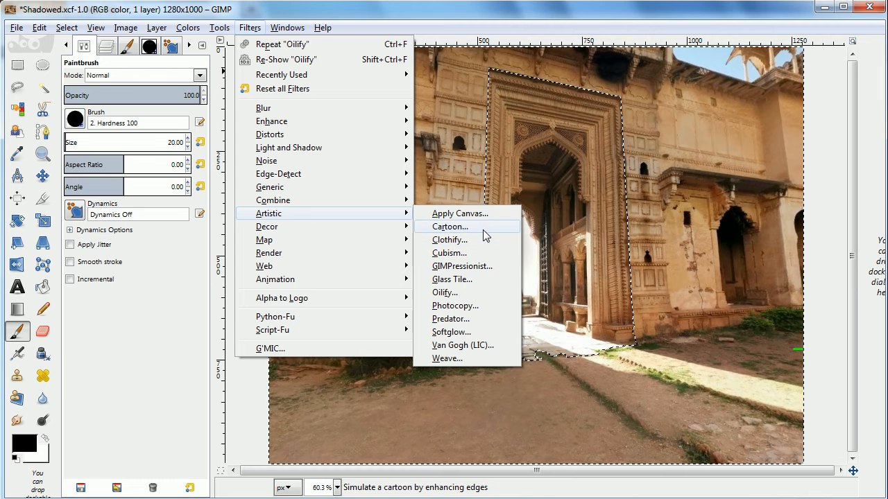
Apply the Cartoon filter with mask radius about 10.7 and percent black about 0.4
click(449, 226)
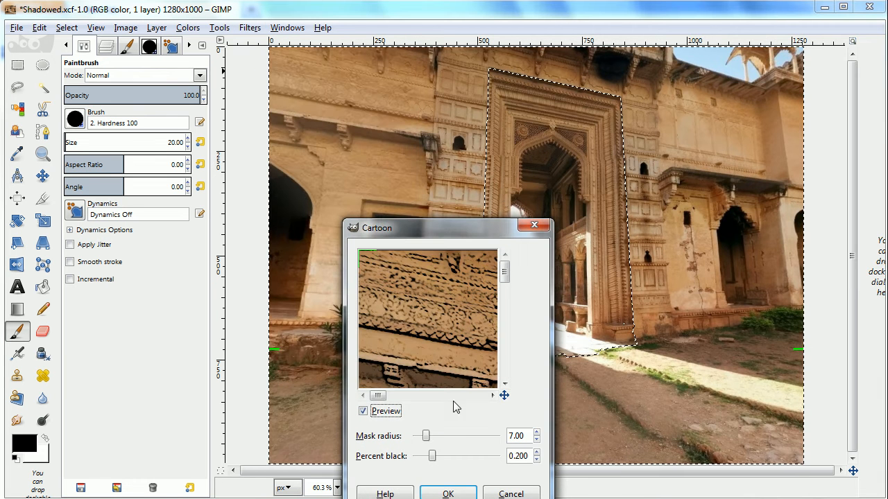
drag(426, 436, 430, 435)
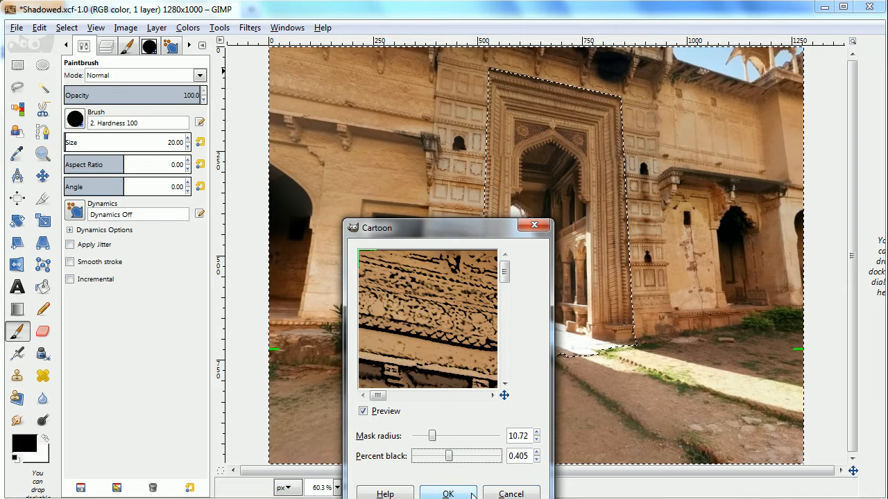
click(447, 494)
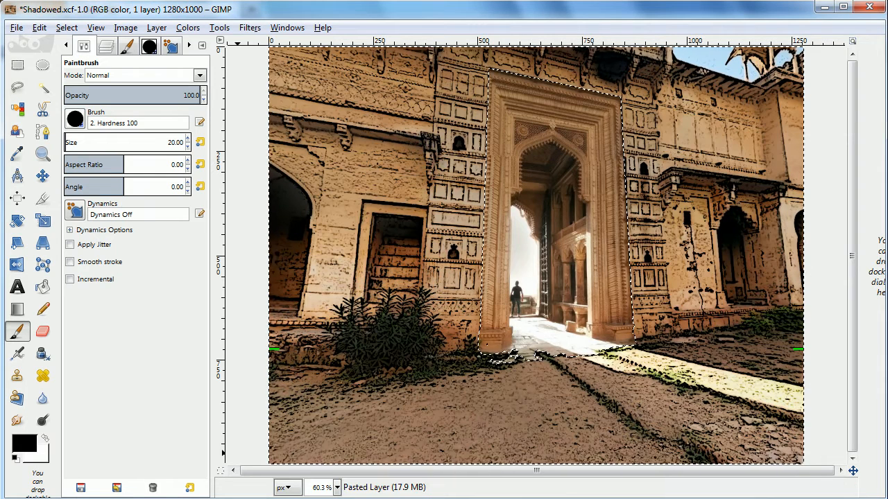
click(67, 28)
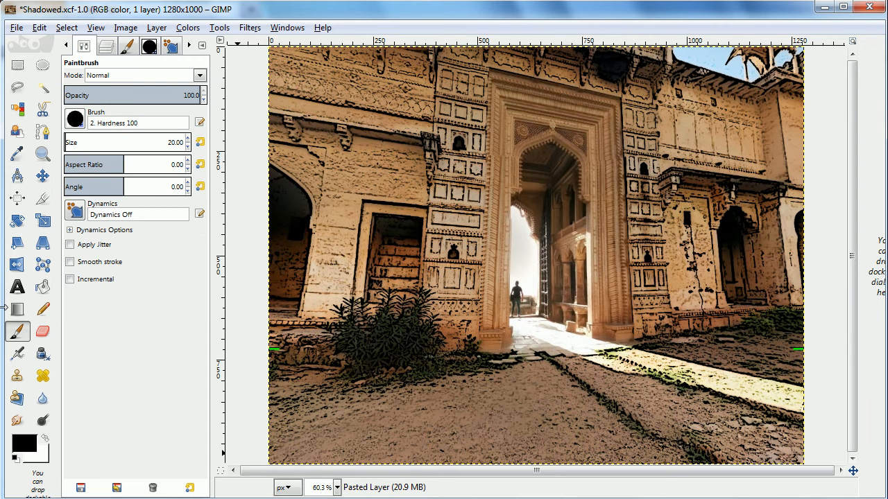
mouse_move(17, 310)
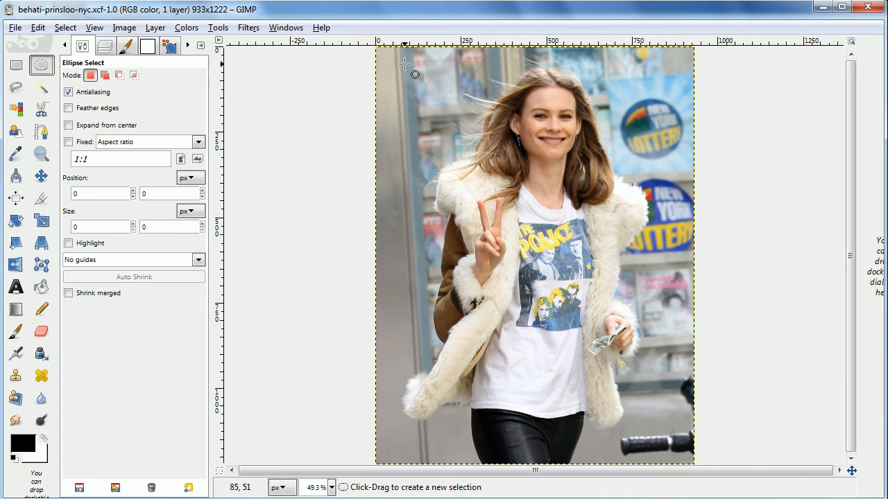
Draw a tall oval selection around the woman and reshape it to fit her
drag(407, 66, 657, 430)
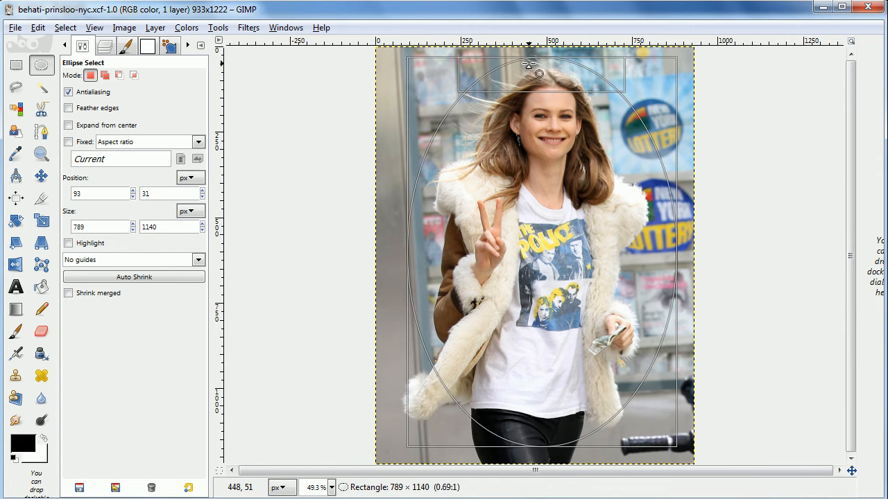
drag(530, 63, 413, 235)
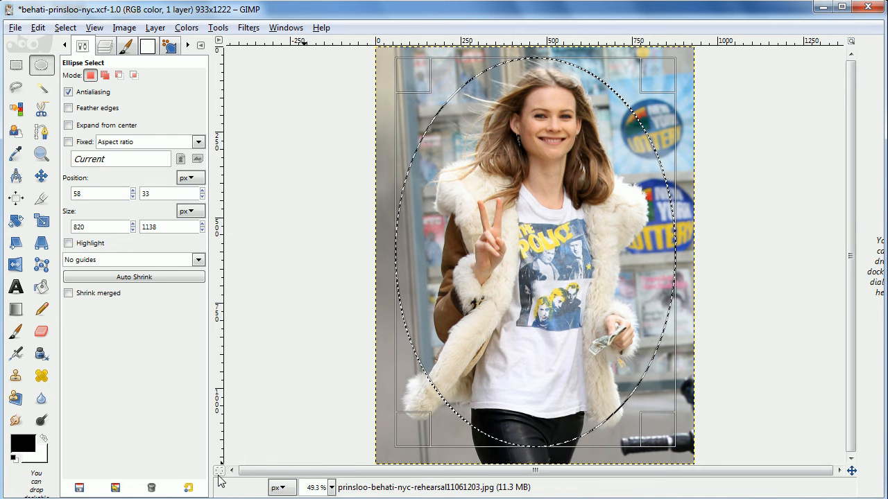
mouse_move(219, 479)
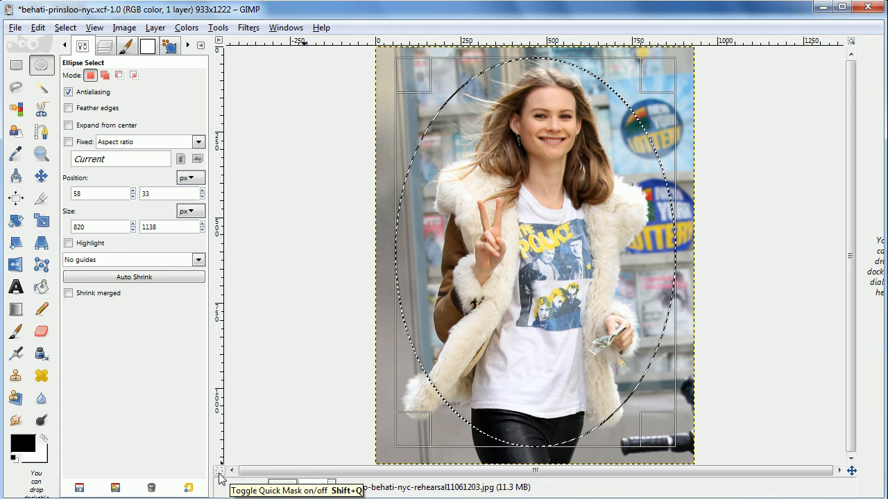
Show the oval as a Quick Mask and ripple its edge with the Waves distortion
click(219, 472)
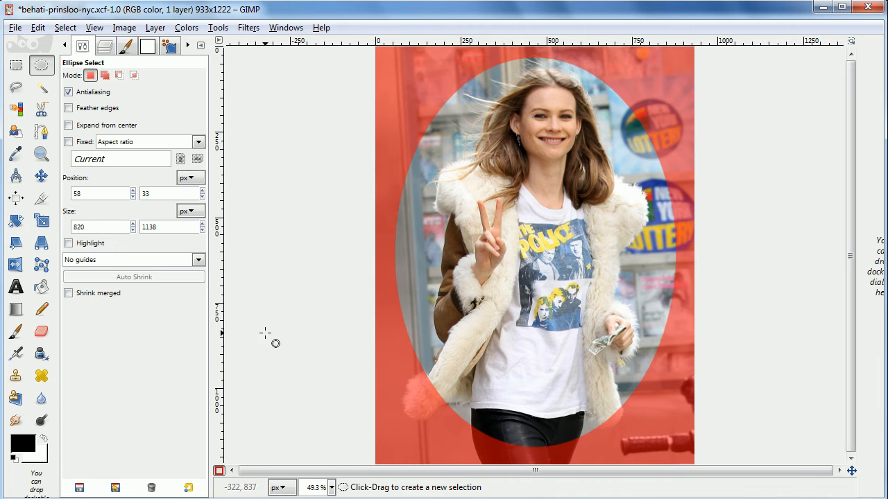
click(219, 470)
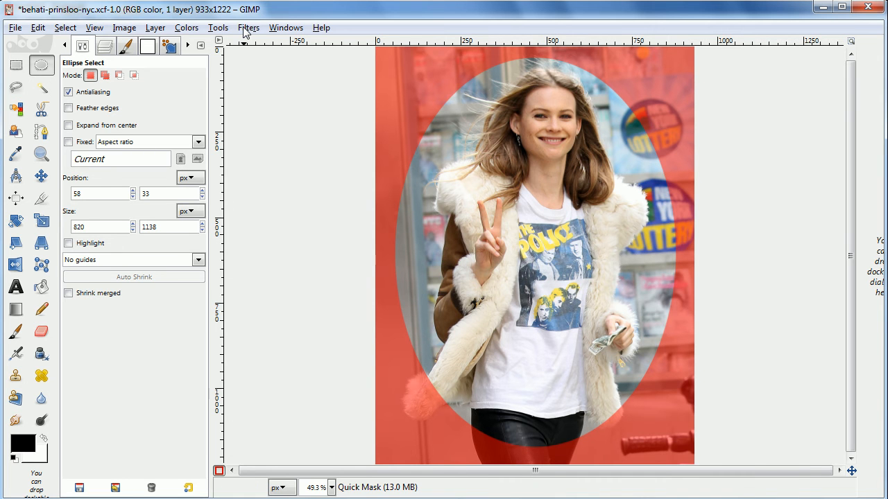
click(248, 27)
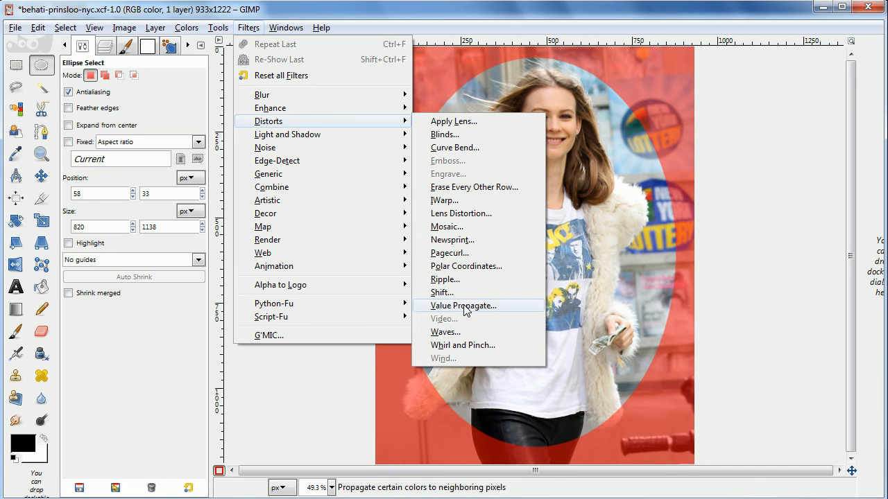
click(445, 331)
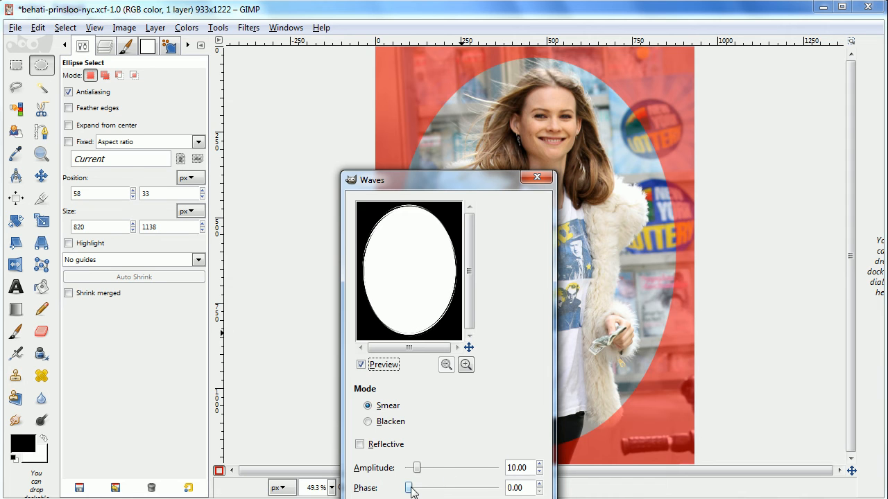
drag(408, 488, 419, 488)
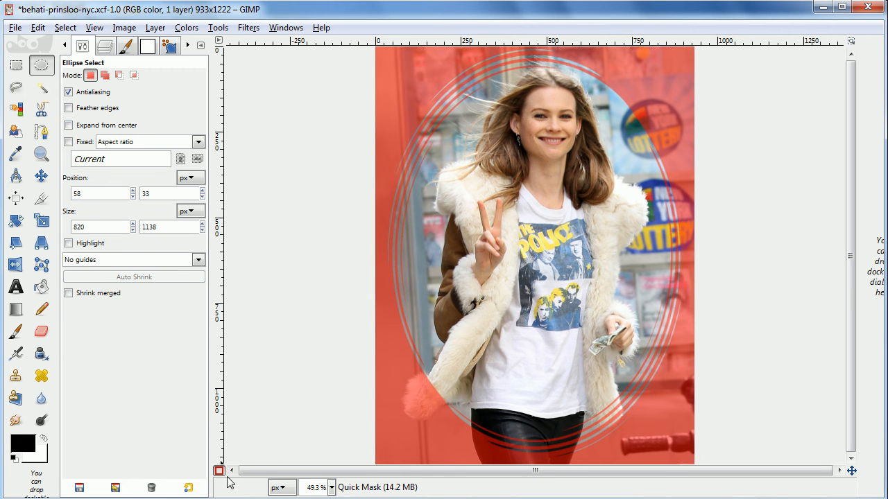
Convert the wavy mask to a selection, invert it, and ready Bucket Fill with Fill whole selection
click(220, 472)
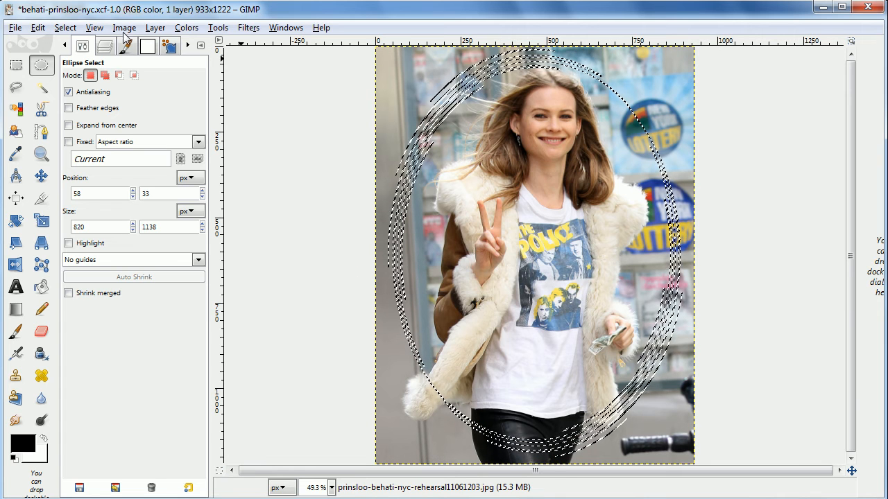
click(64, 28)
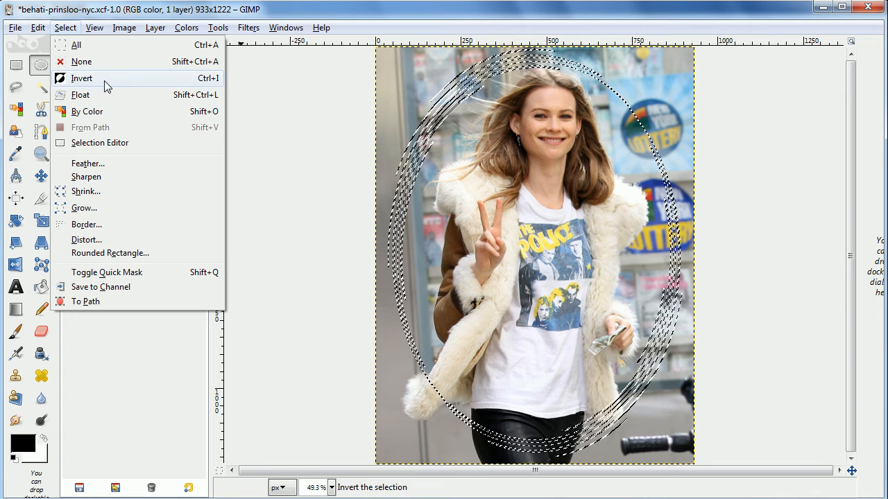
click(82, 78)
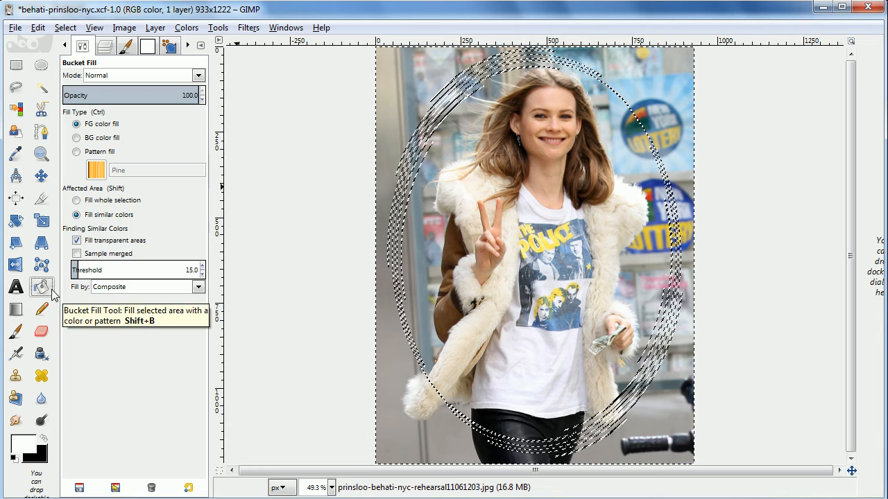
click(77, 200)
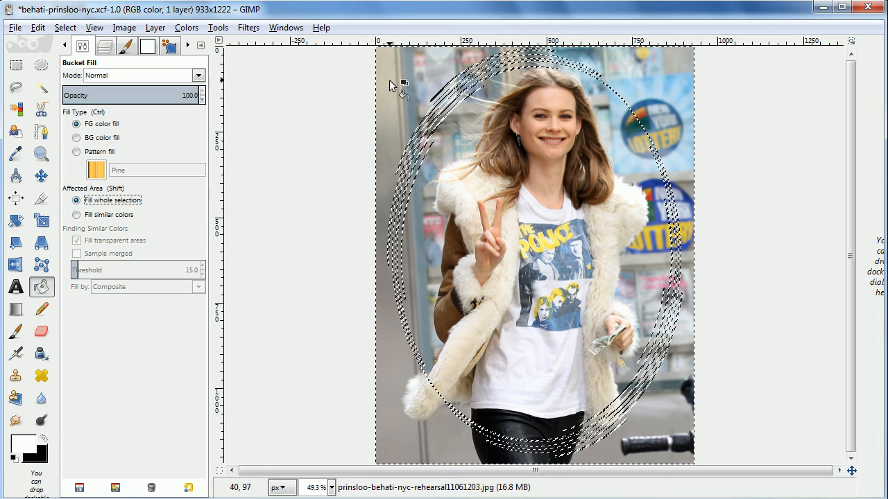